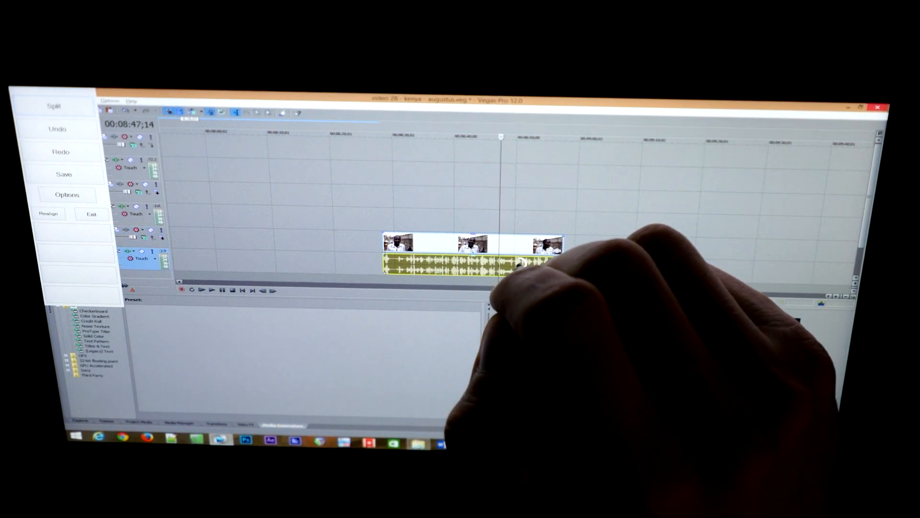
Move the interview clip so it starts at 00:00:00;00 on the kenya timeline.
right_click(502, 259)
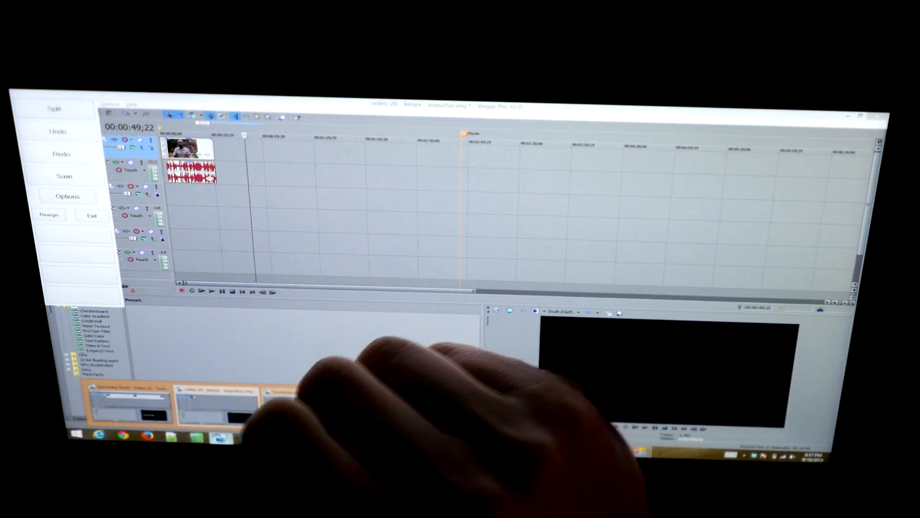
Switch to the Summary Deck Video 27 project window via the taskbar preview.
right_click(194, 144)
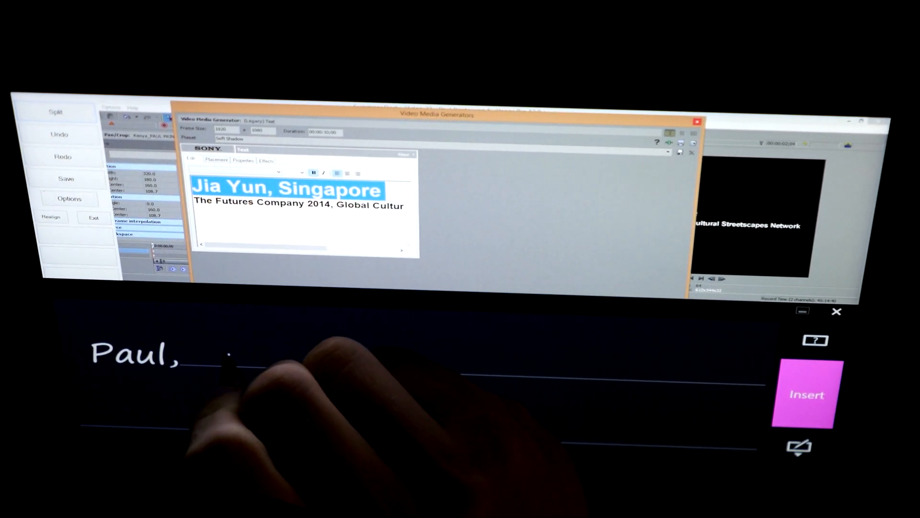
Replace 'Jia Yun, Singapore' with 'Paul, Kenya' in the Legacy Text title.
type("Kenya")
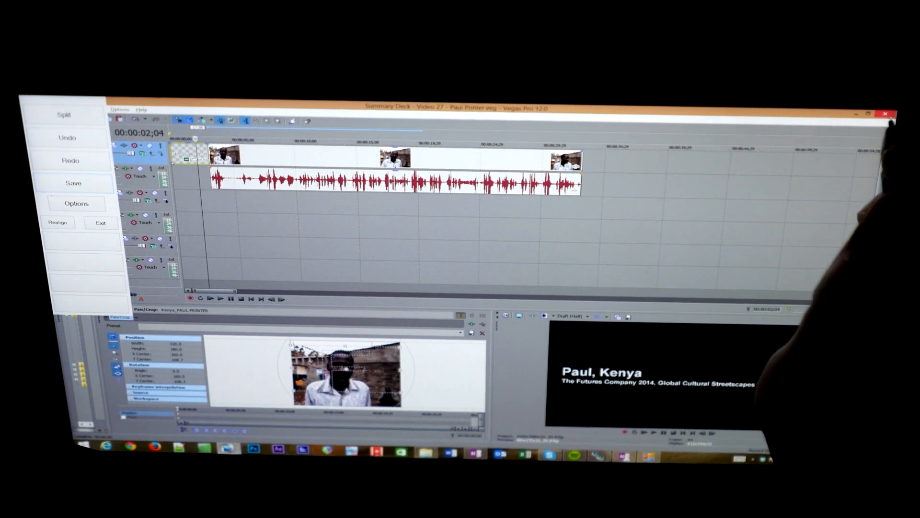
Return to the video 28 kenya project and copy the interview event.
right_click(200, 170)
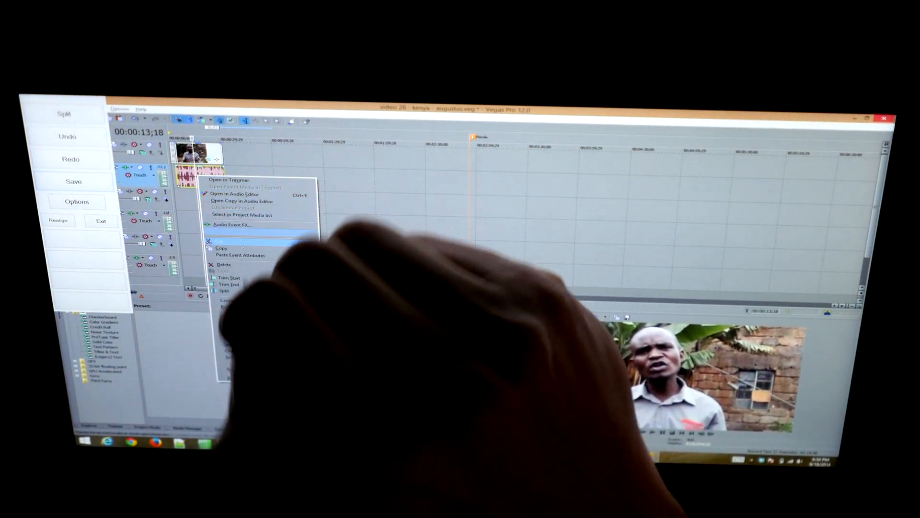